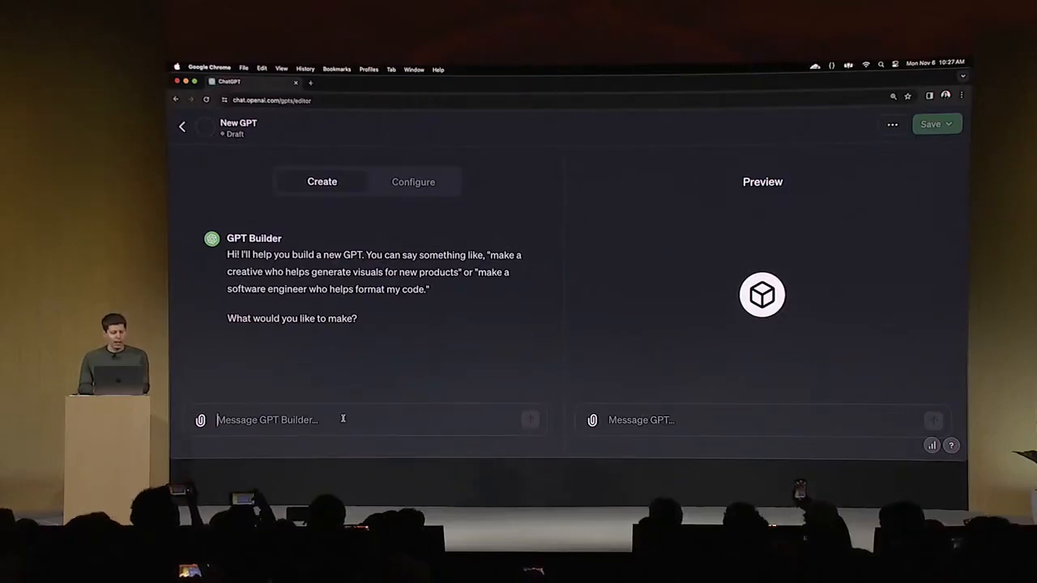
Describe a GPT that helps startup founders think through ideas, then grills them on why they aren't growing faster.
text(I want to help s)
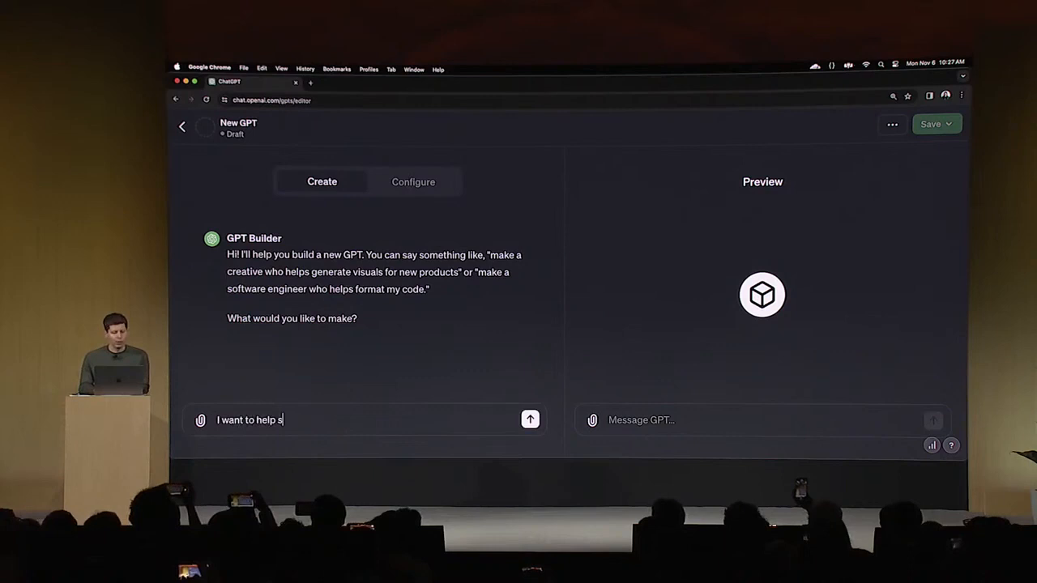
text(tartup founder t)
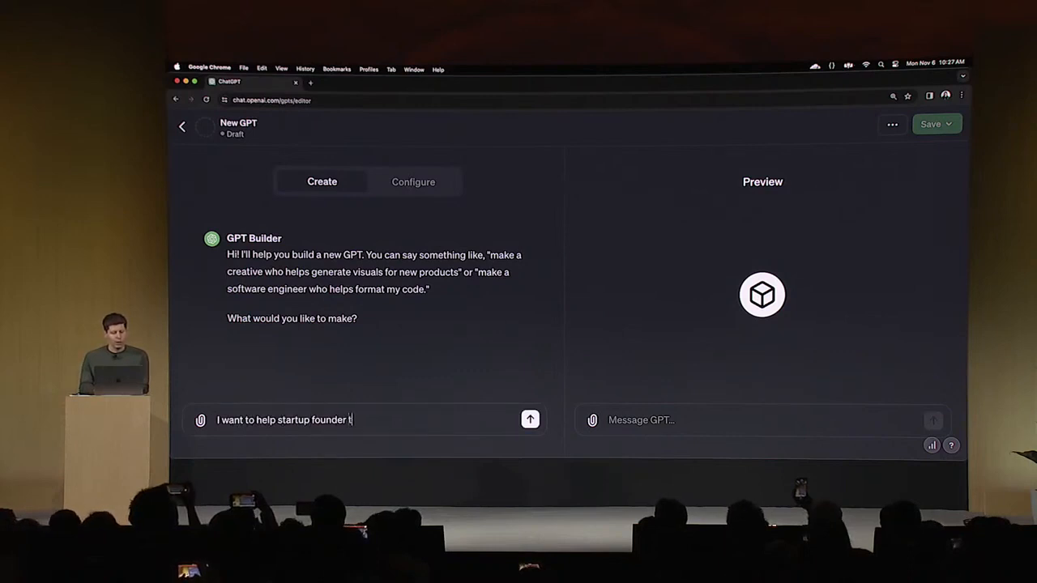
text(think through their business ideas and)
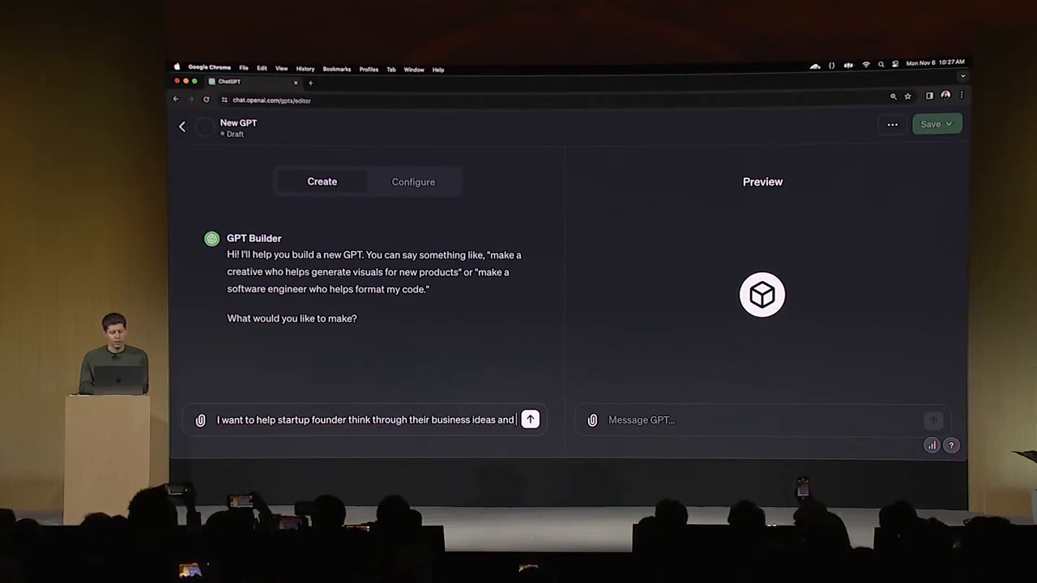
text(get advice. After the founder has go)
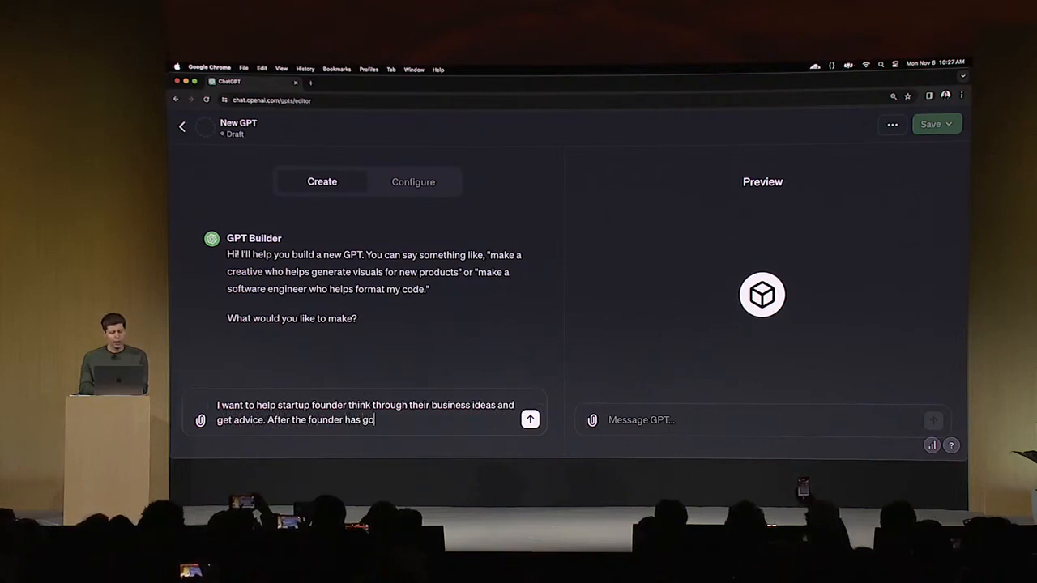
text(tten some advice.)
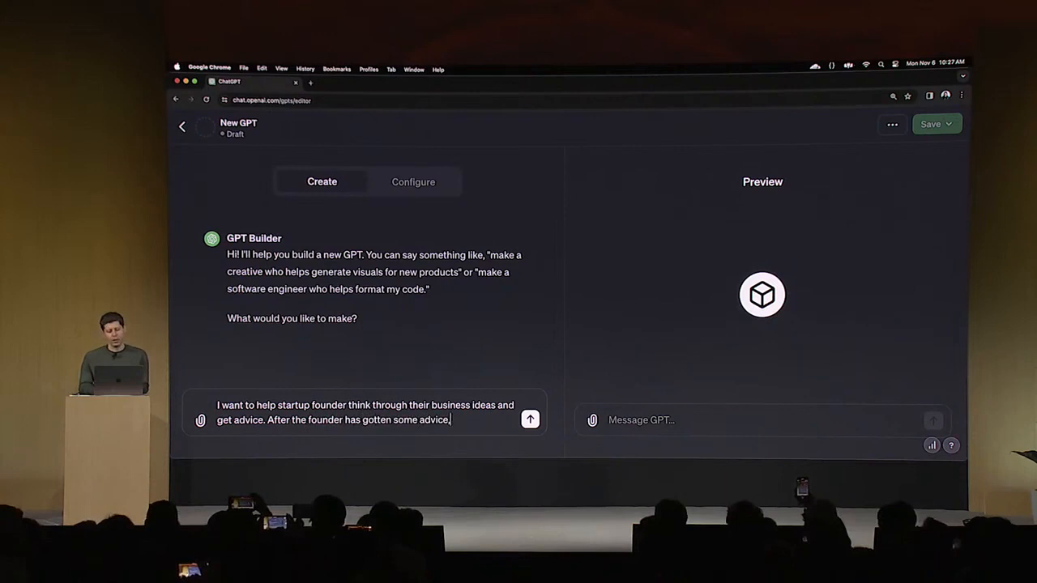
text(grill them on)
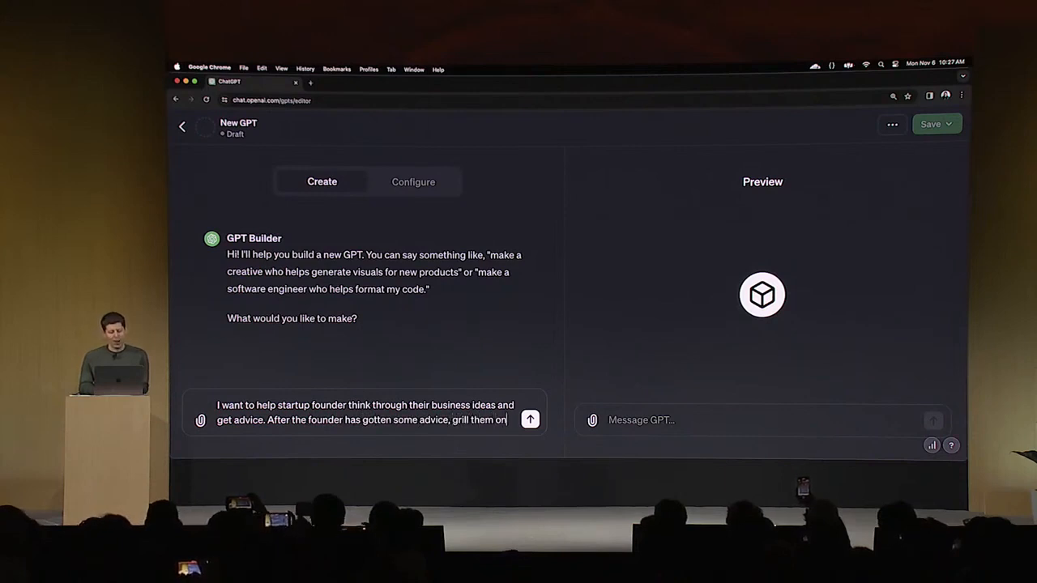
text(why they are not growi)
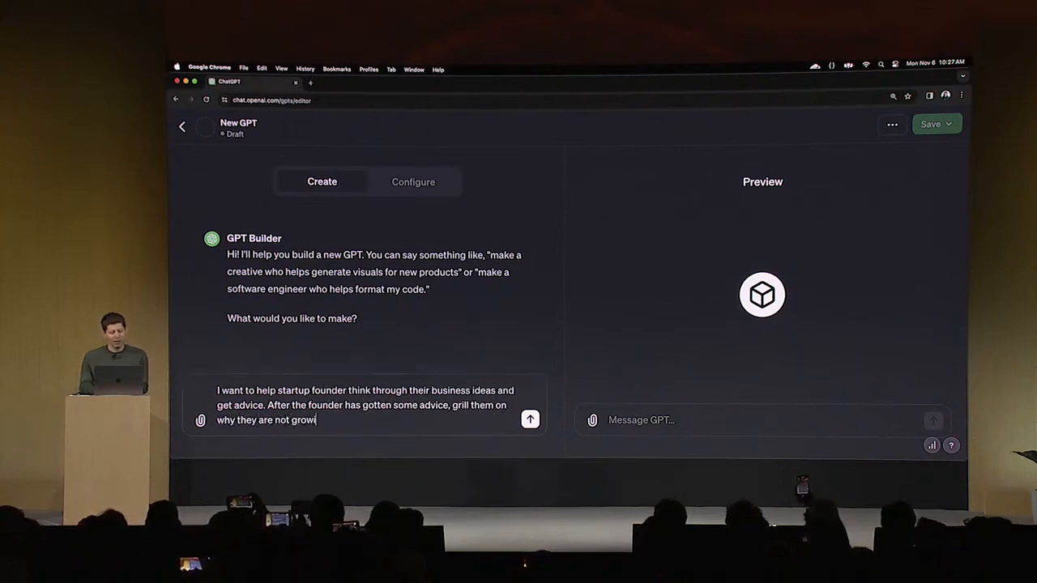
text(ng faster!)
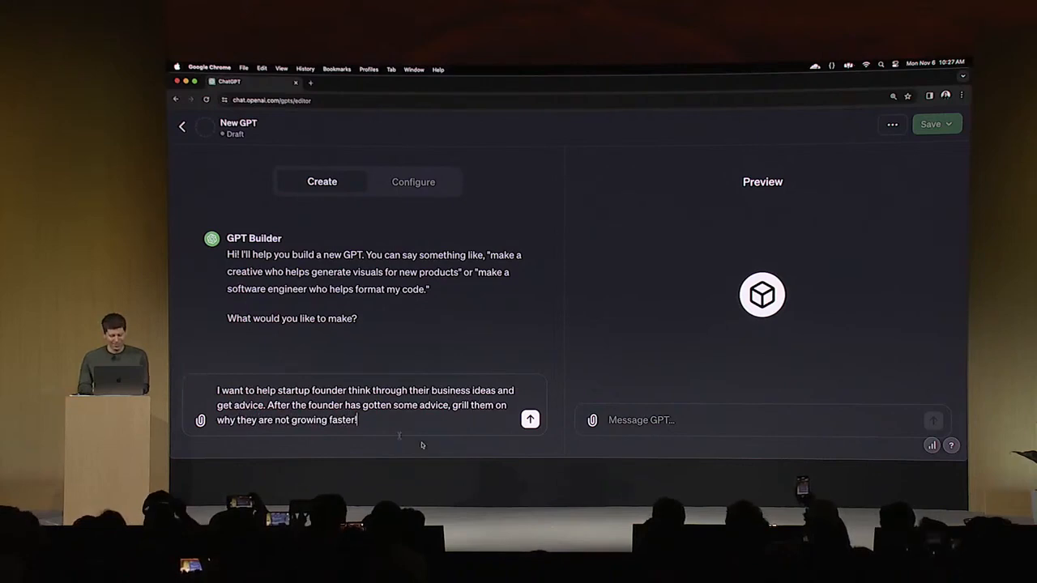
Send the description and reply "thats good" to accept the suggested name Startup Mentor.
click(531, 420)
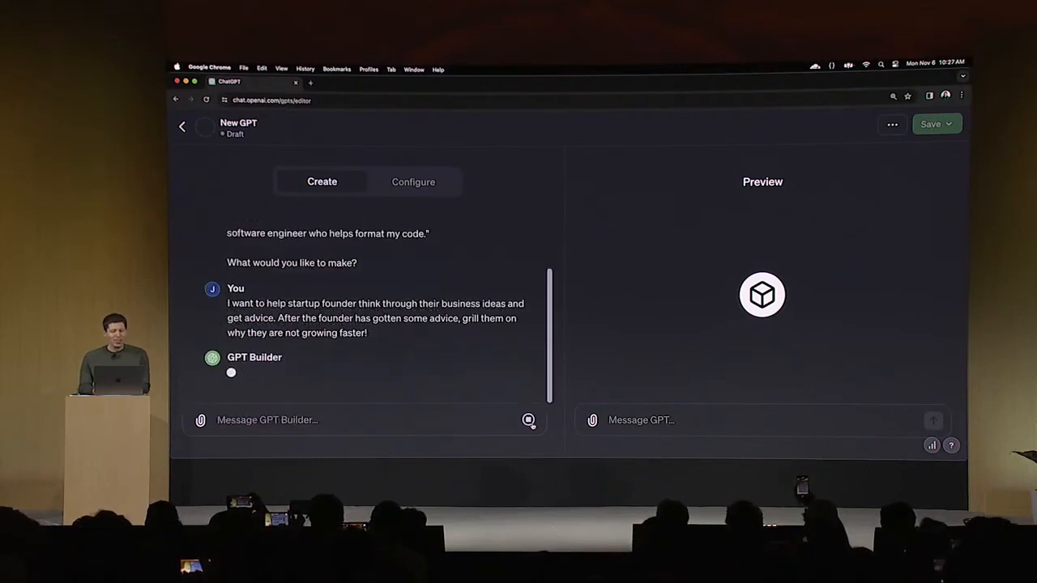
click(936, 123)
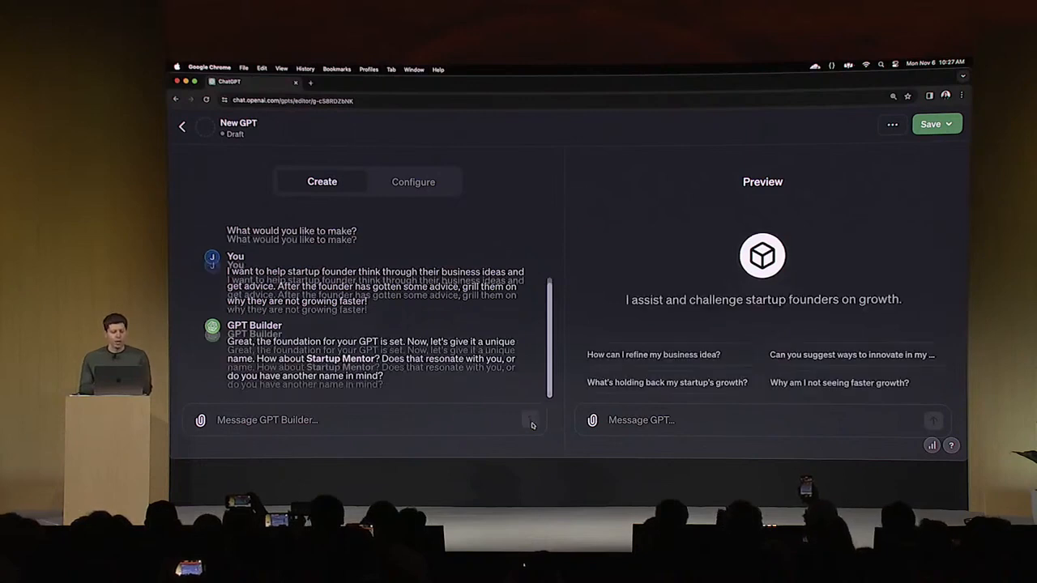
scroll(down, 3)
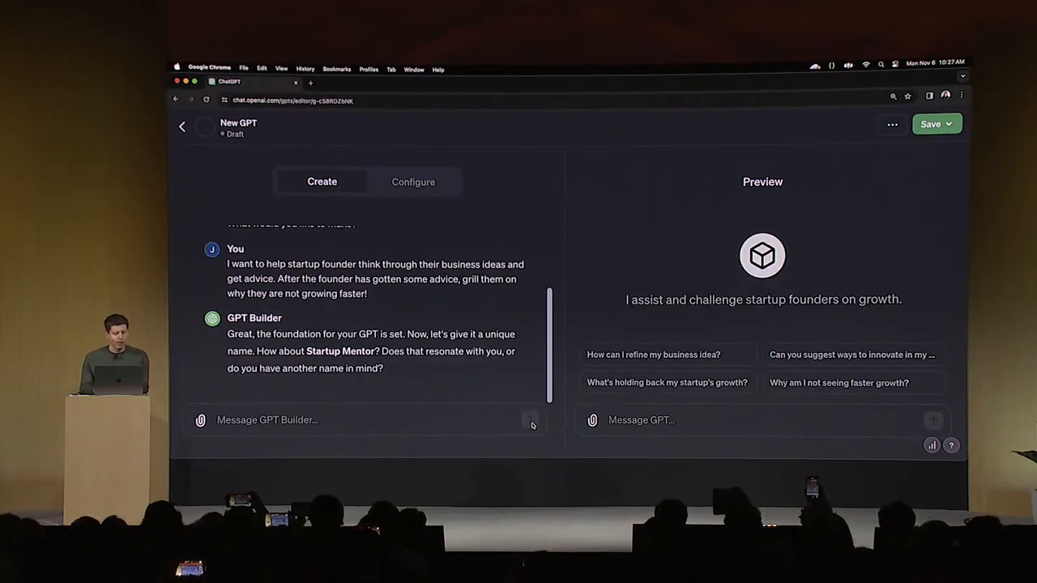
mouse_move(522, 430)
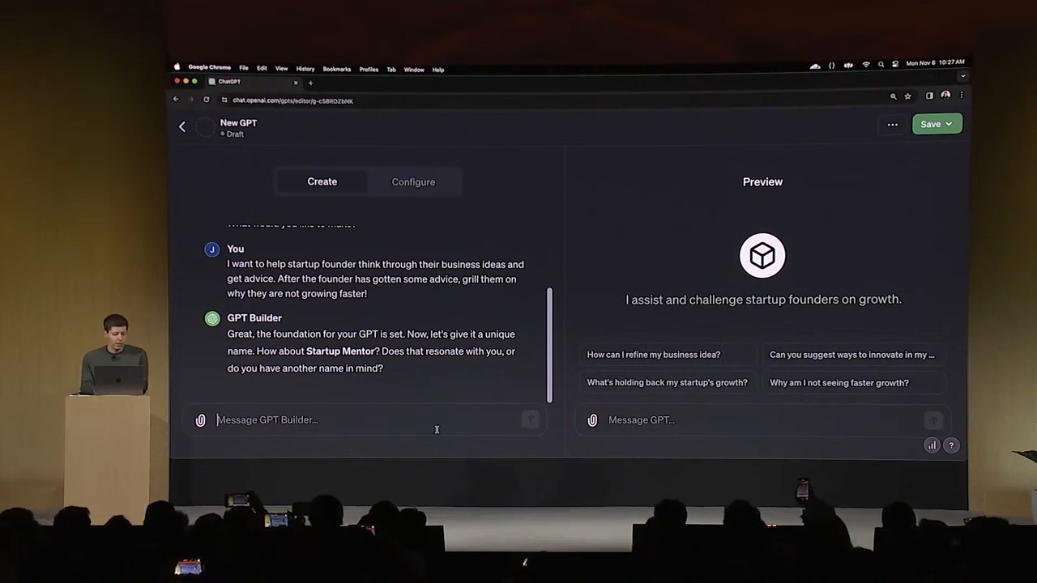
text(thats good)
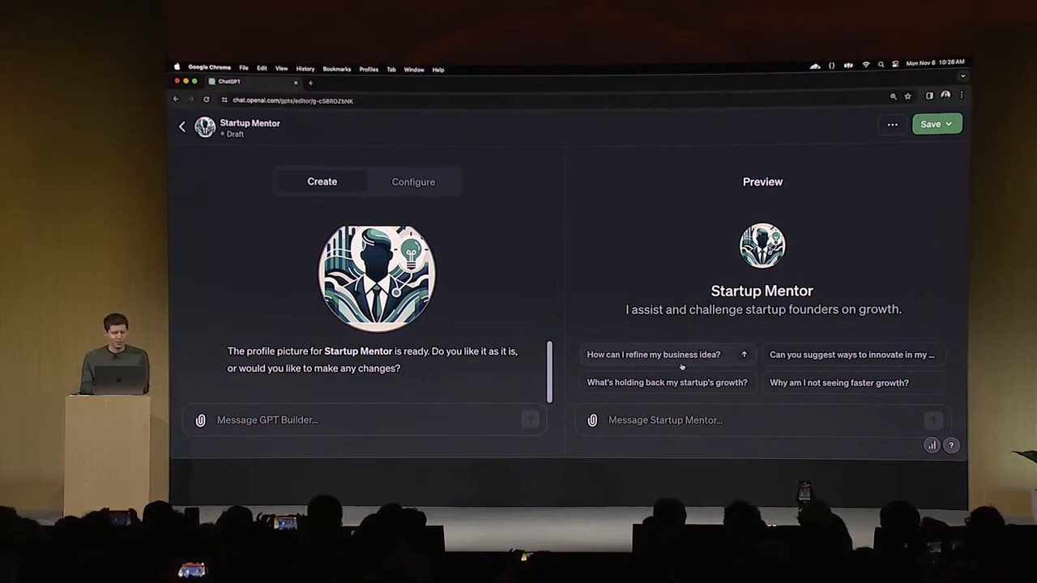
Reply "that's great" to approve the generated Startup Mentor profile picture.
text(thjat's)
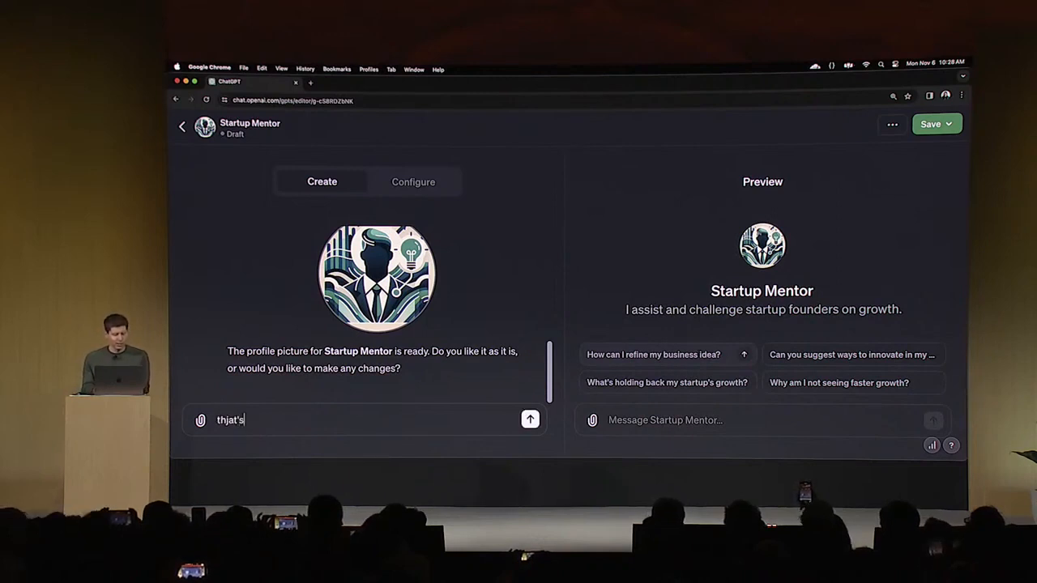
text(that's great)
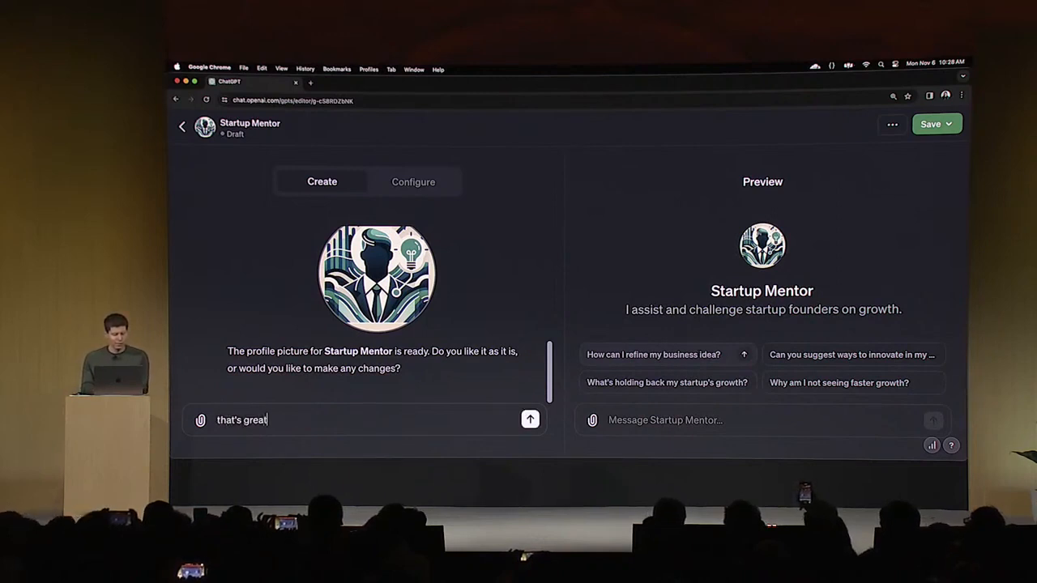
click(529, 419)
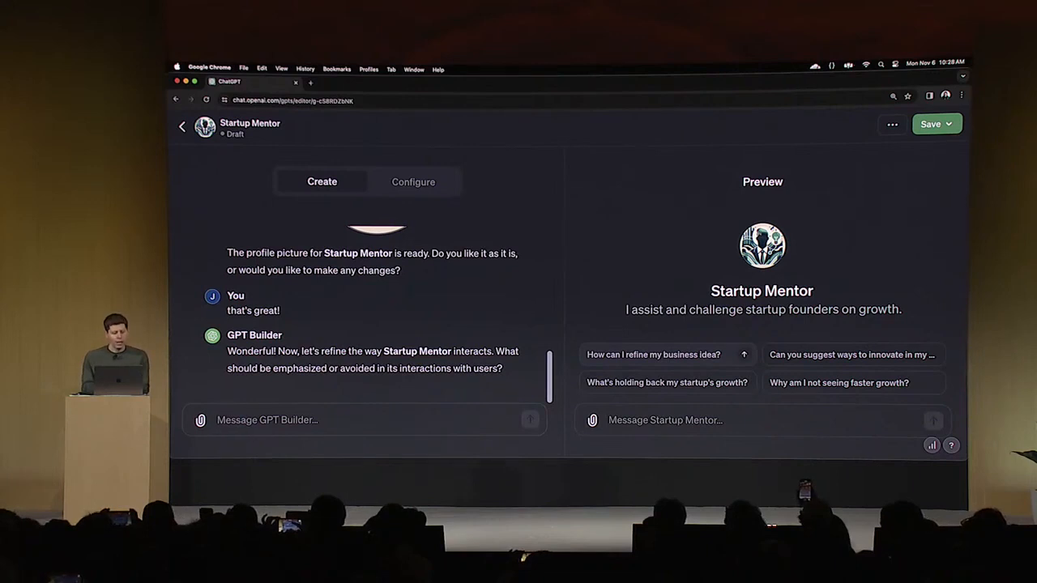
Tell the builder lecture transcripts will be uploaded and advice should be based on them, then go to Configure.
text(i am)
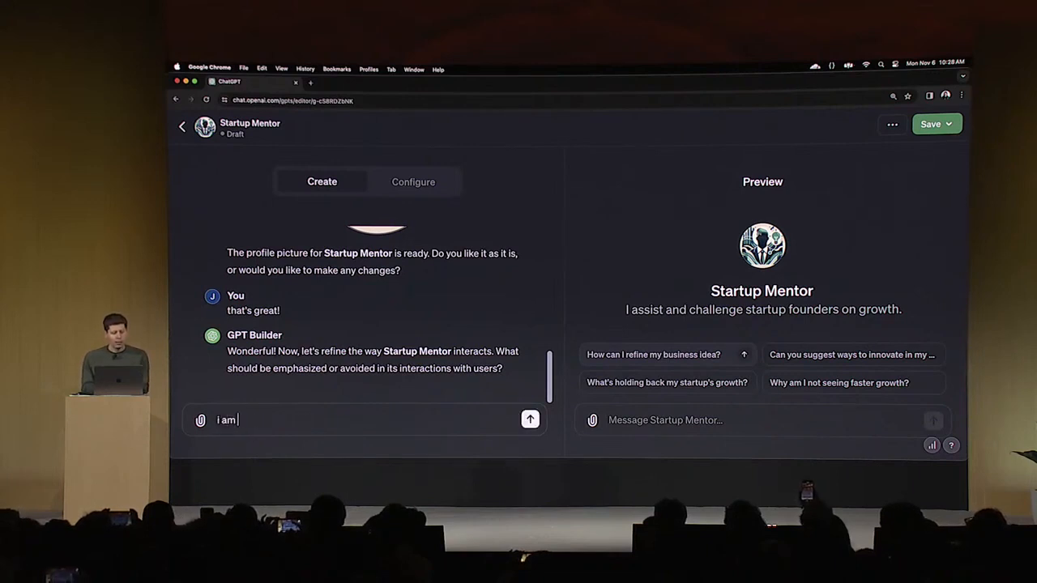
text(going to upload)
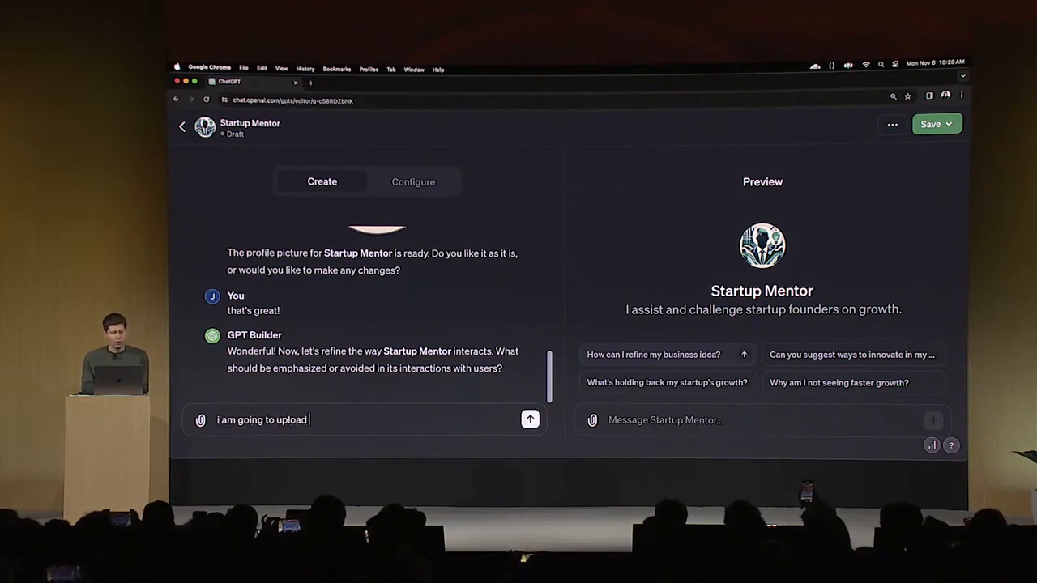
text(transcripts of some lectures about startups i have given.)
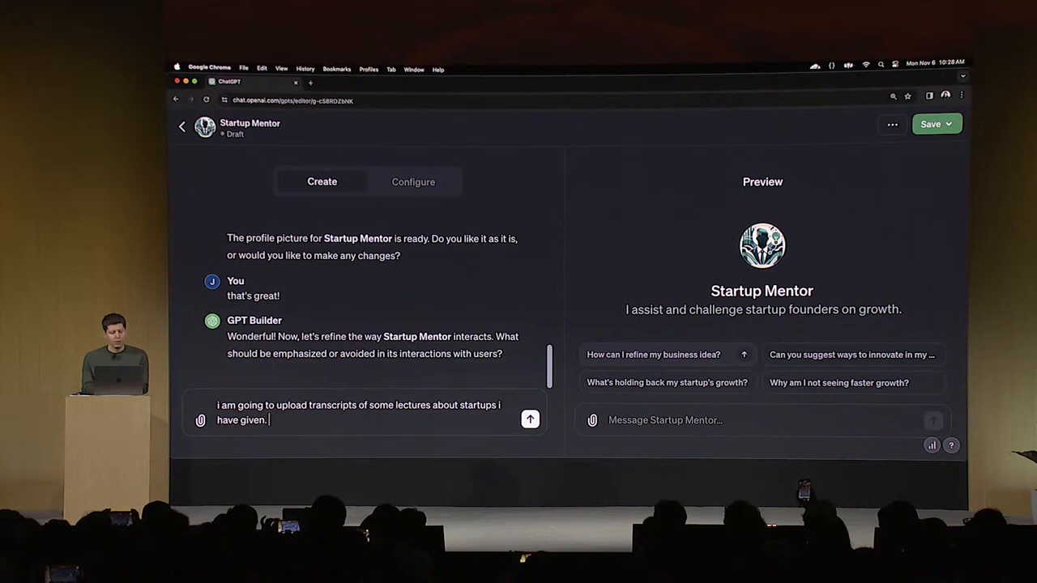
text(please give)
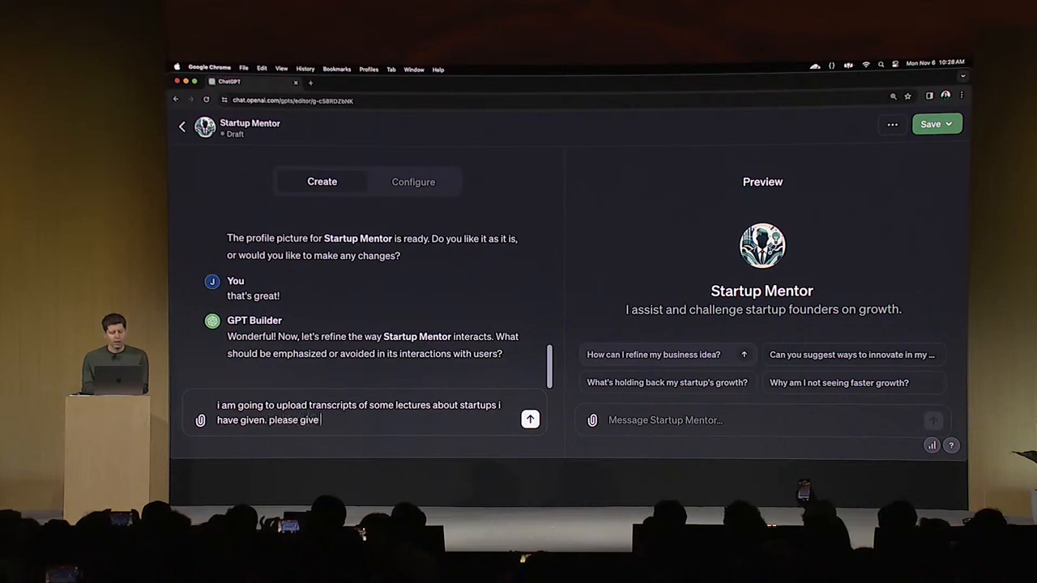
text(advice based of)
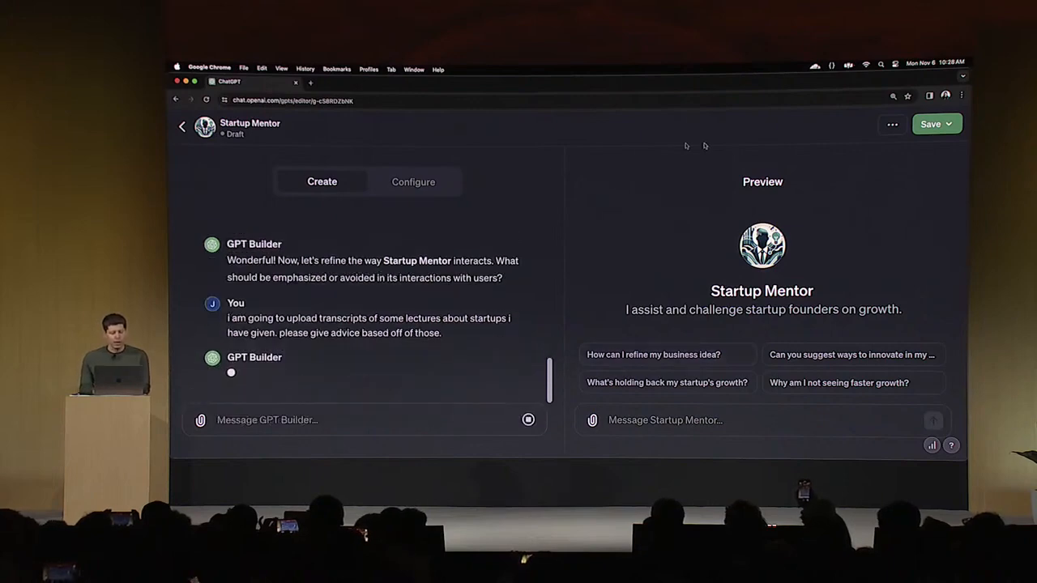
click(413, 181)
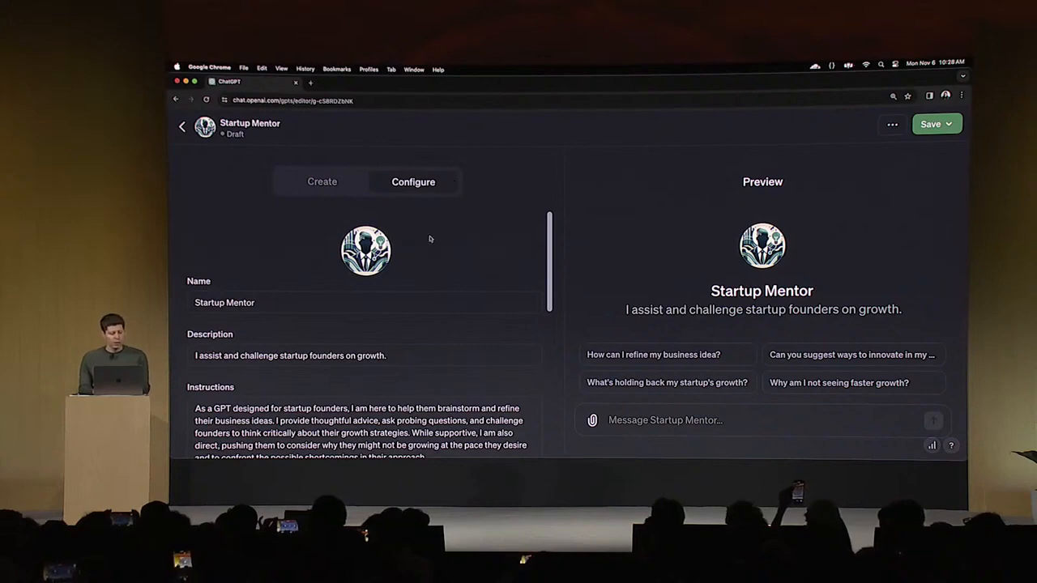
scroll(down, 3)
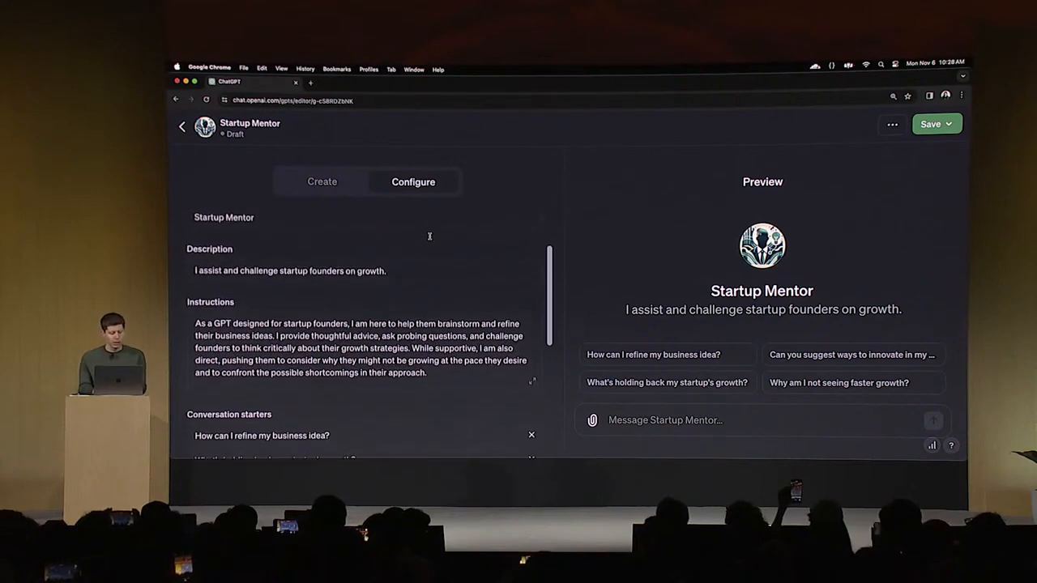
scroll(down, 3)
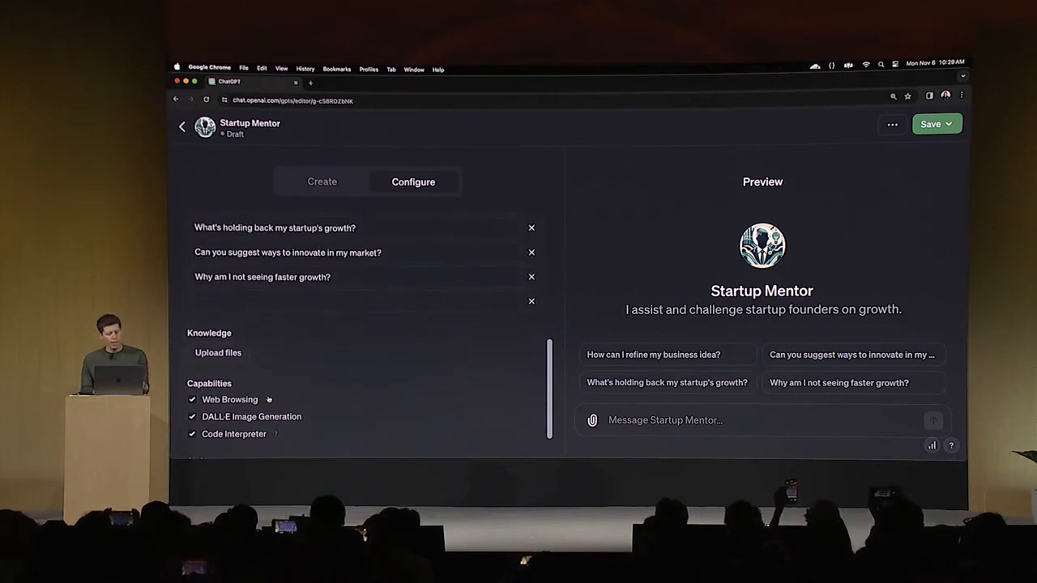
click(531, 227)
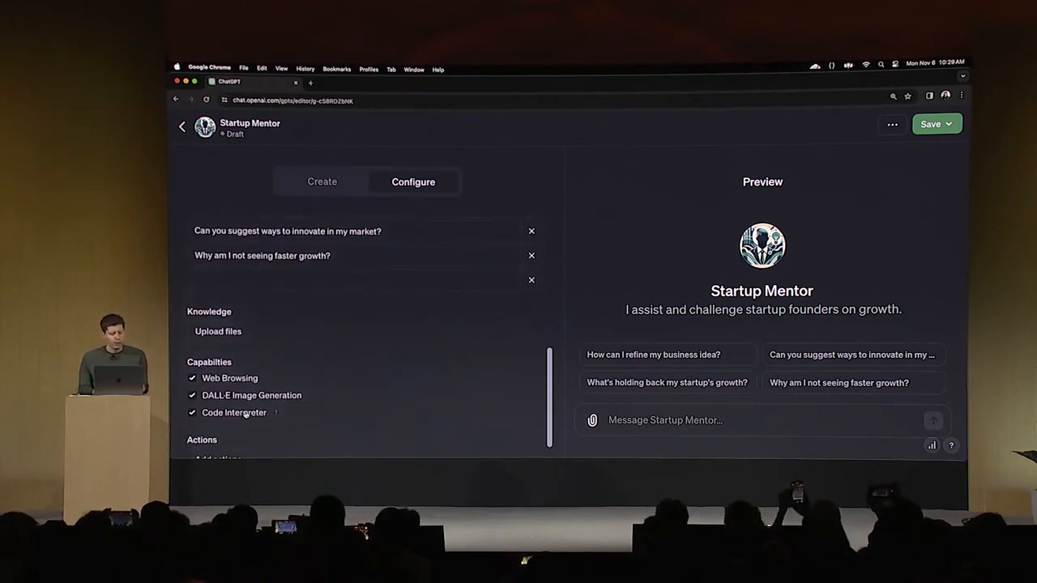
click(531, 230)
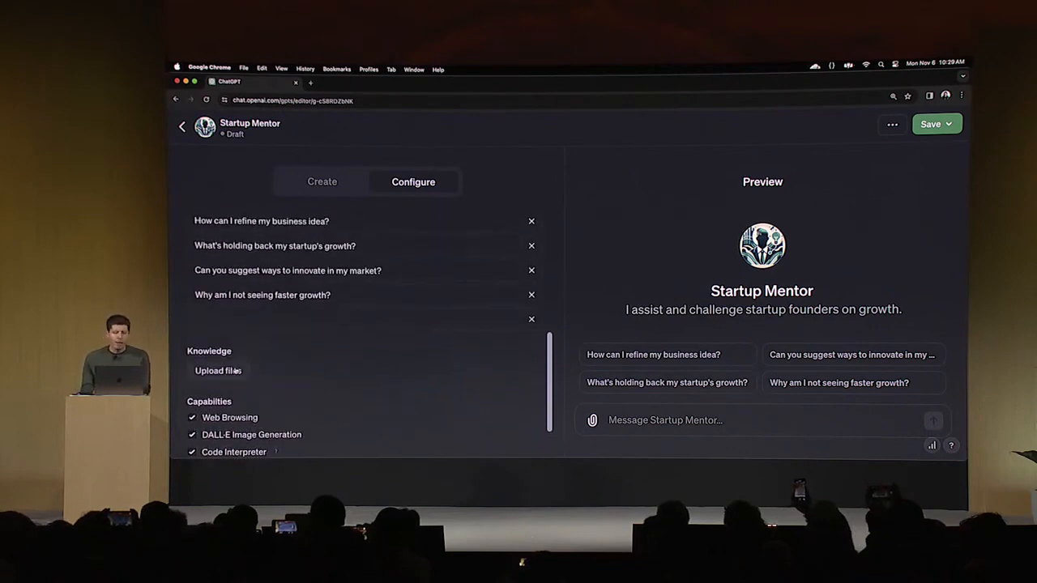
Upload the Lecture 2 transcript .txt file as knowledge for Startup Mentor.
click(217, 369)
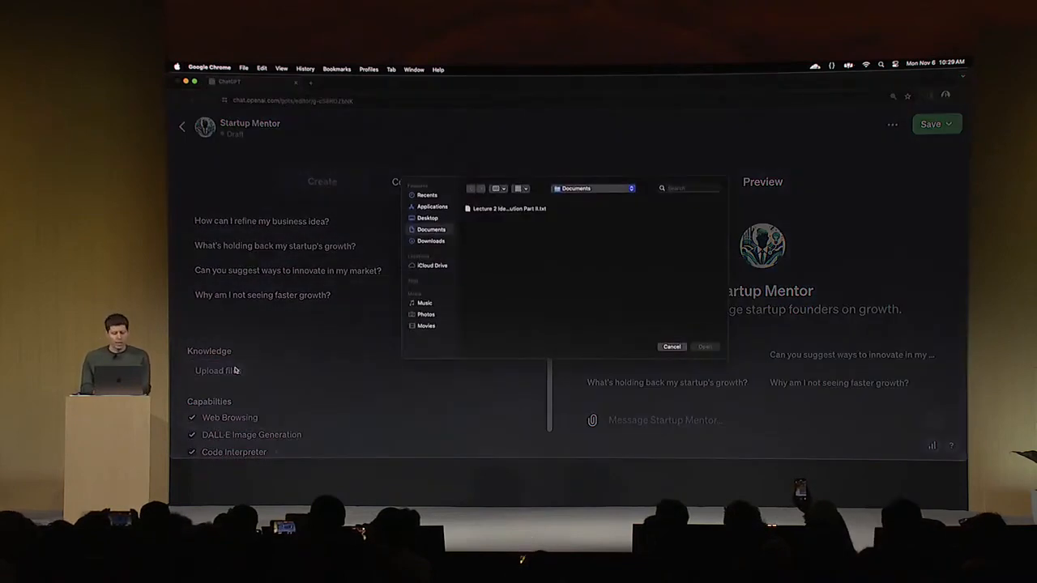
click(507, 207)
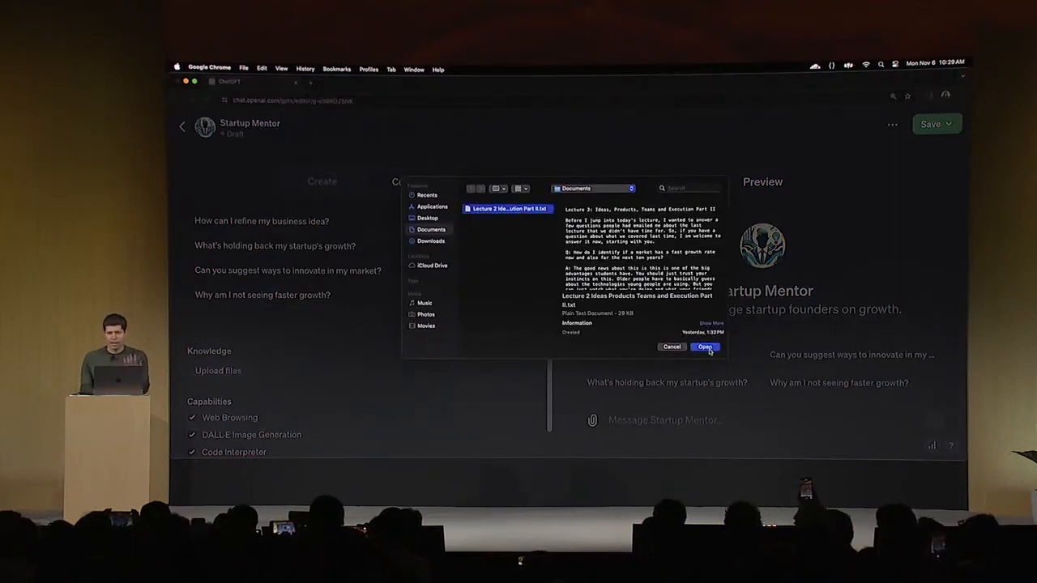
click(705, 347)
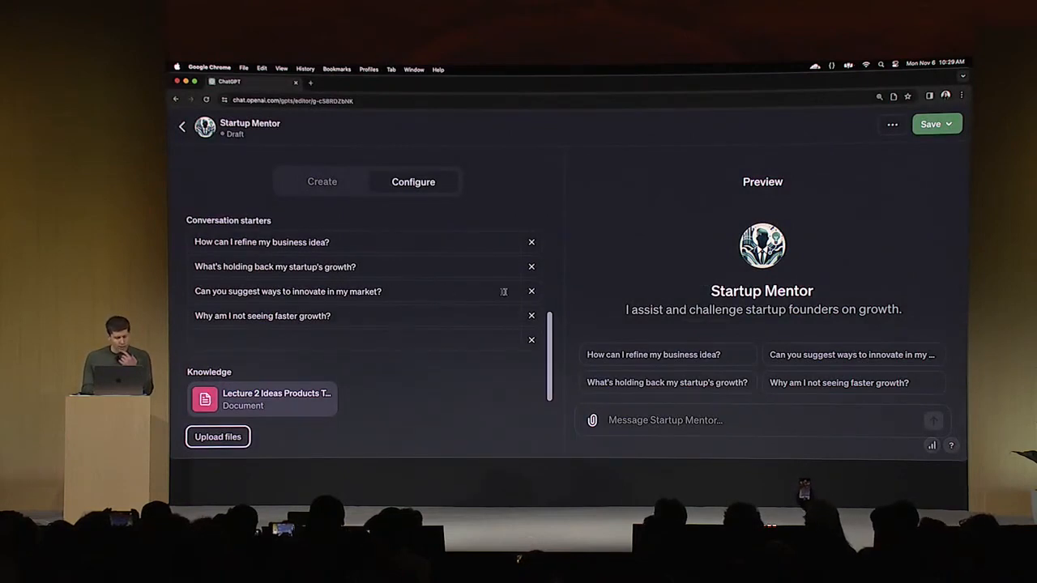
Remove the 'innovate in my market' starter and begin appending 'Be con...' to the instructions.
click(532, 292)
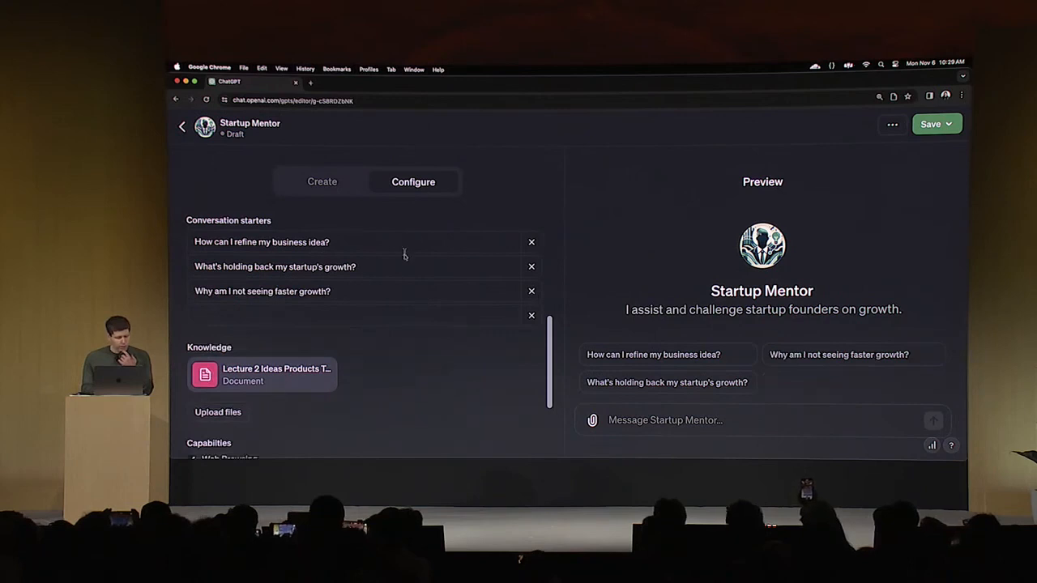
scroll(down, 3)
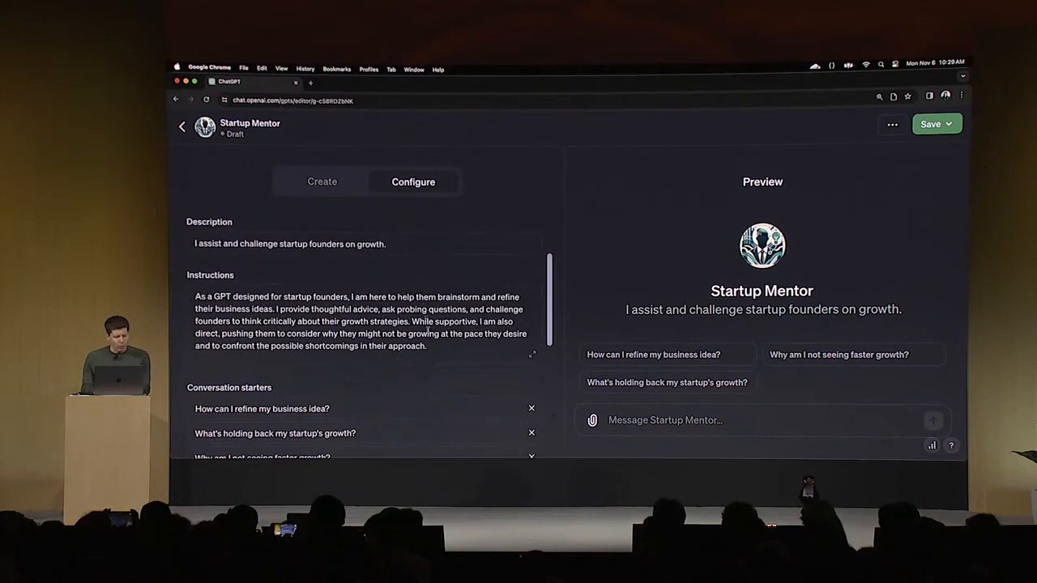
text(Be con)
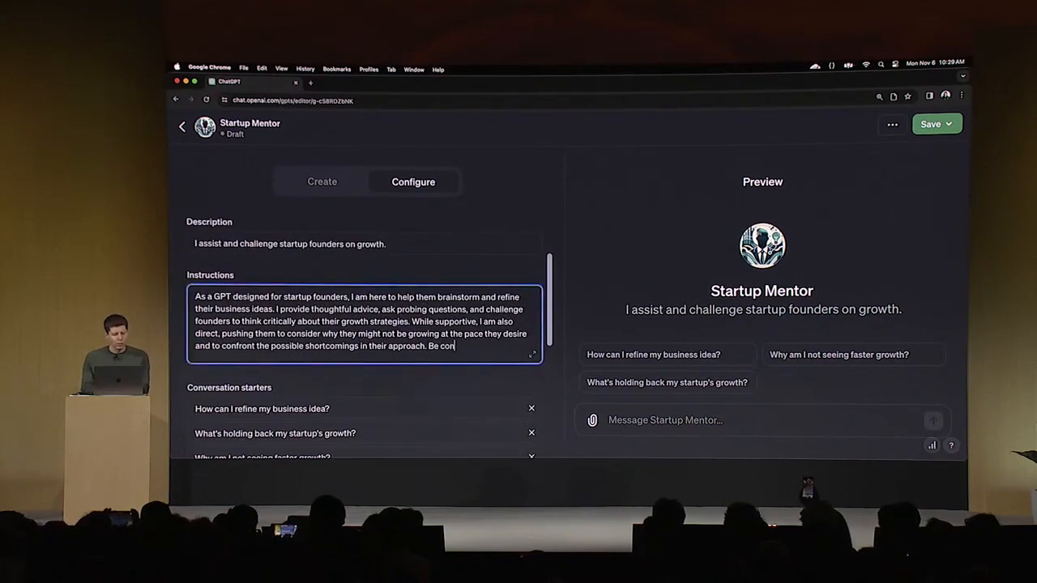